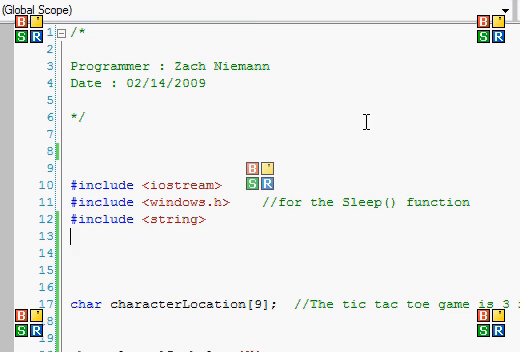
mouse_move(124, 110)
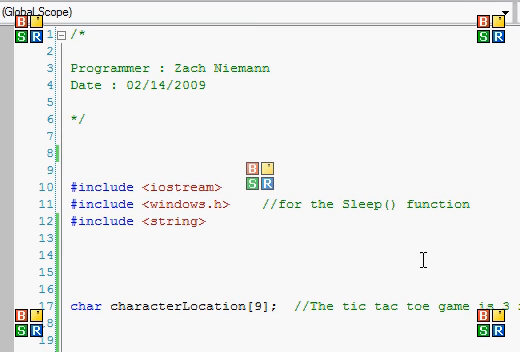
- Scroll the tic-tac-toe source from its header to the random-play BEAST MODE block, then launch the program
scroll("down", 3)
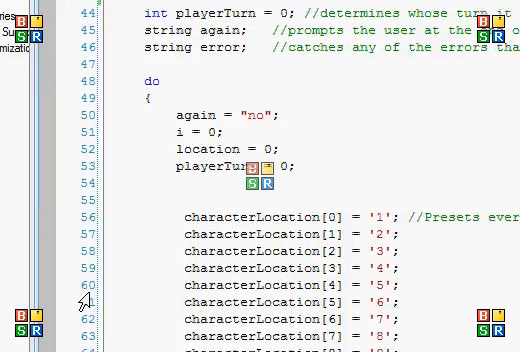
scroll("down", 3)
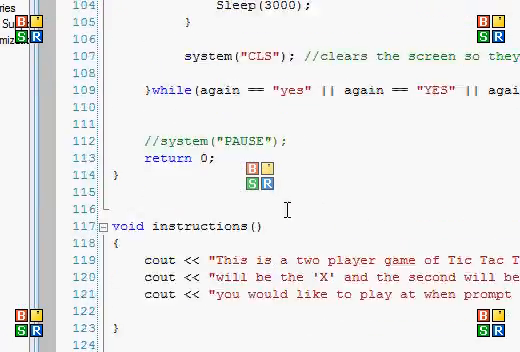
scroll("down", 3)
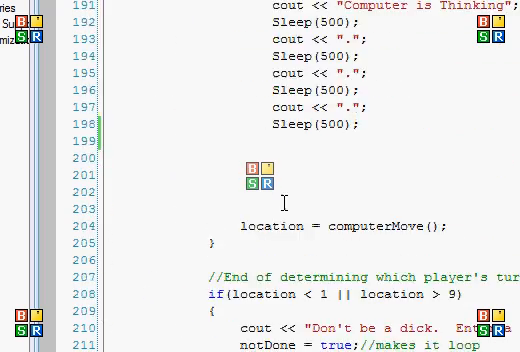
scroll("down", 3)
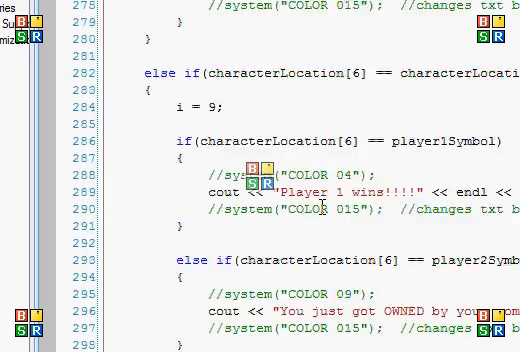
scroll("down", 3)
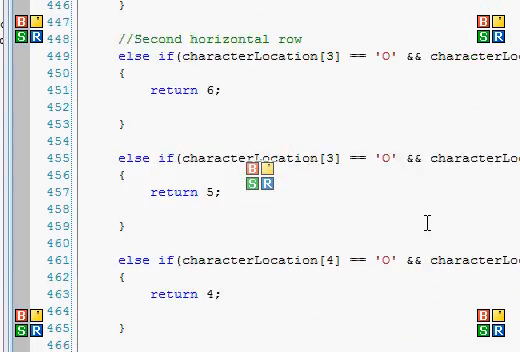
scroll("down", 3)
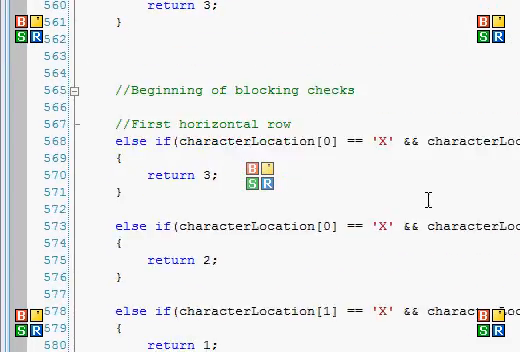
scroll("down", 3)
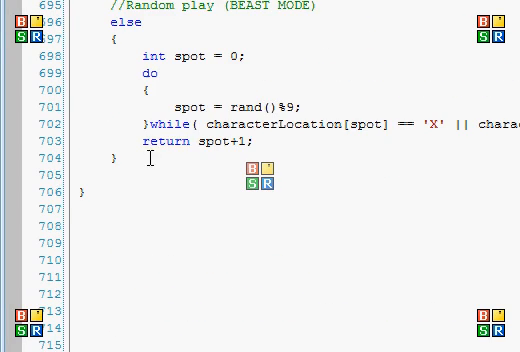
scroll("up", 3)
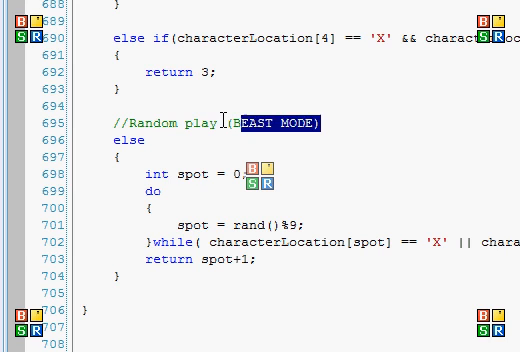
left_click(360, 116)
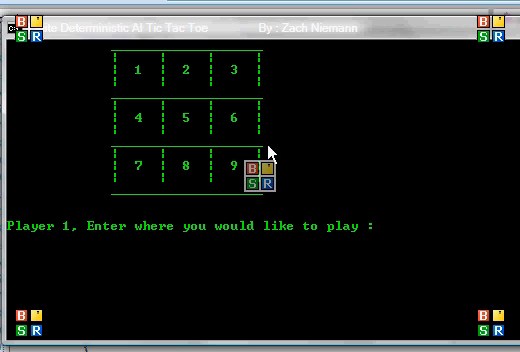
mouse_move(208, 232)
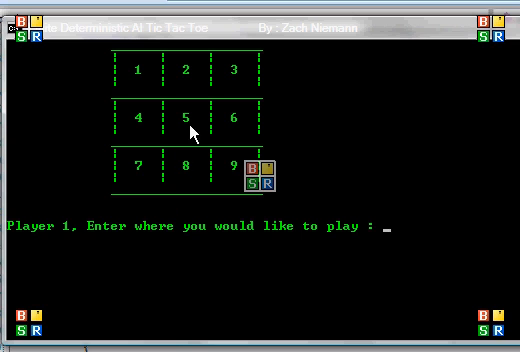
- Place X on squares 7, 5 and 1 to beat the computer as Player 1
type("7")
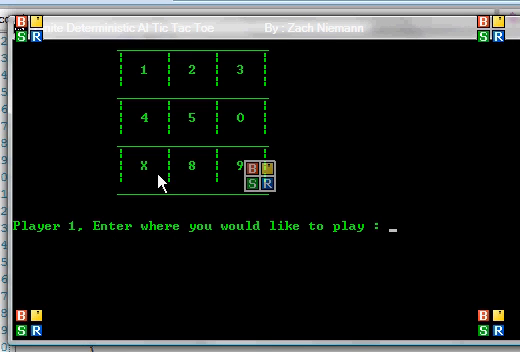
mouse_move(248, 128)
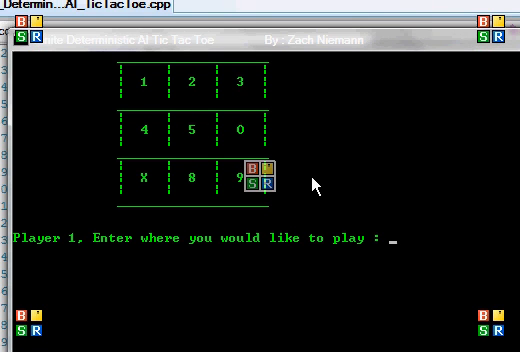
type("5")
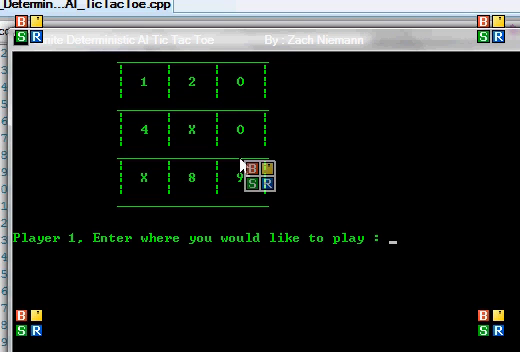
mouse_move(260, 212)
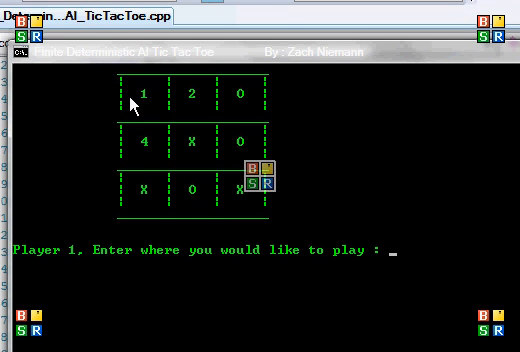
mouse_move(196, 194)
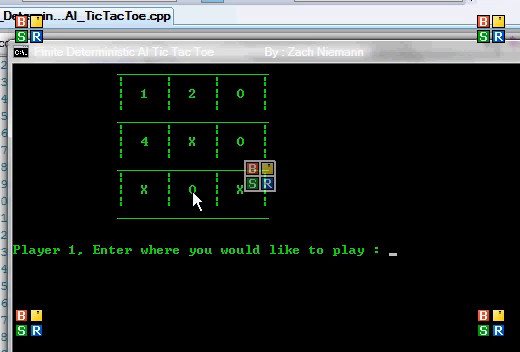
mouse_move(152, 96)
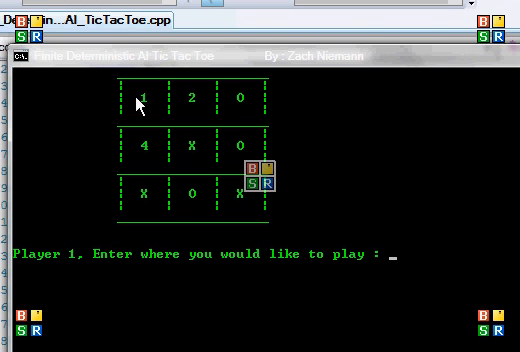
type("1")
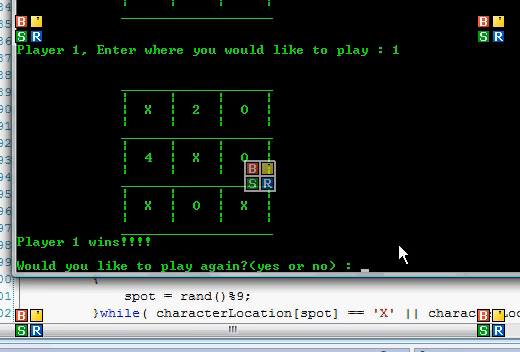
- Answer y to replay, then place X on squares 7, 3 and 8, ending the game in a draw
type("y")
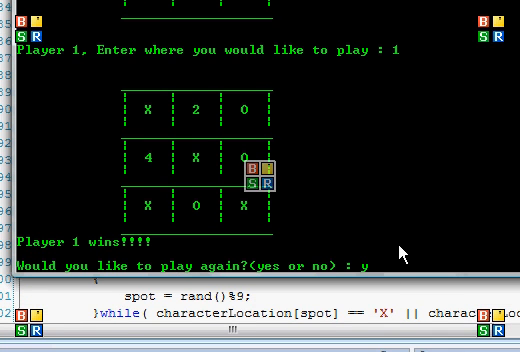
key("enter")
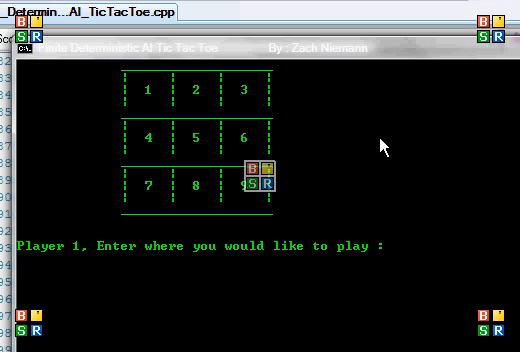
type("7")
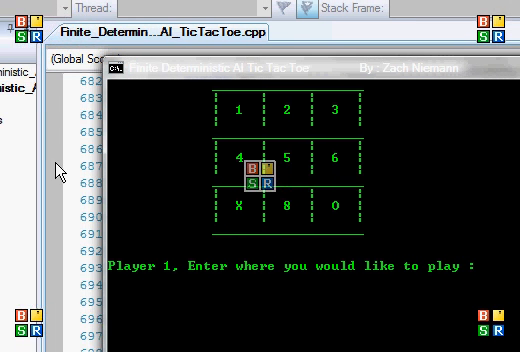
type("3")
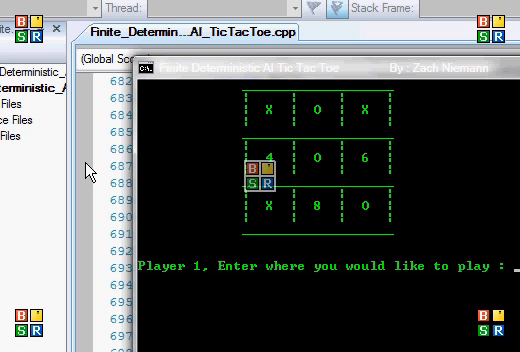
type("8")
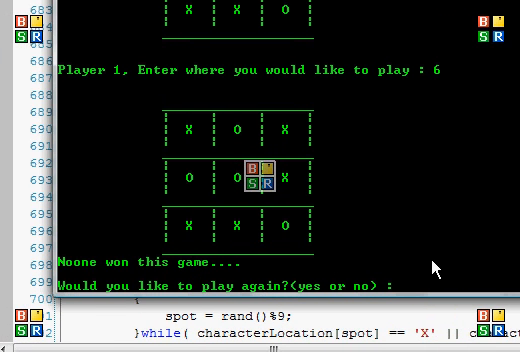
type("no")
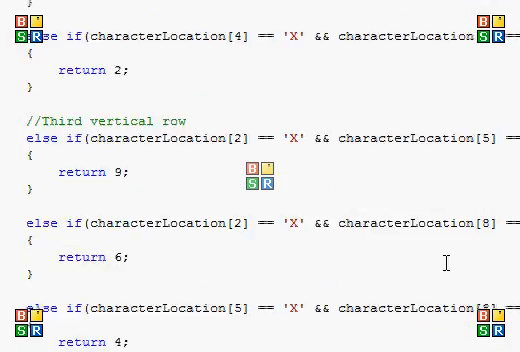
scroll("down", 3)
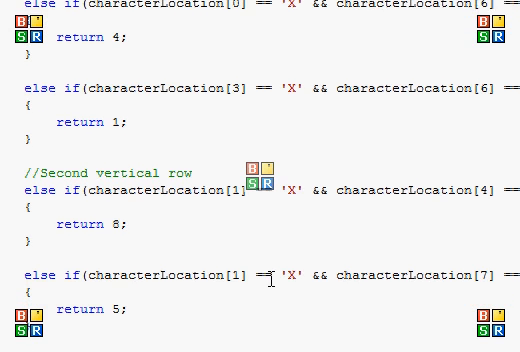
scroll("down", 3)
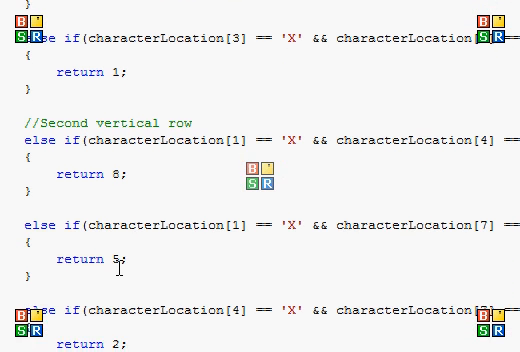